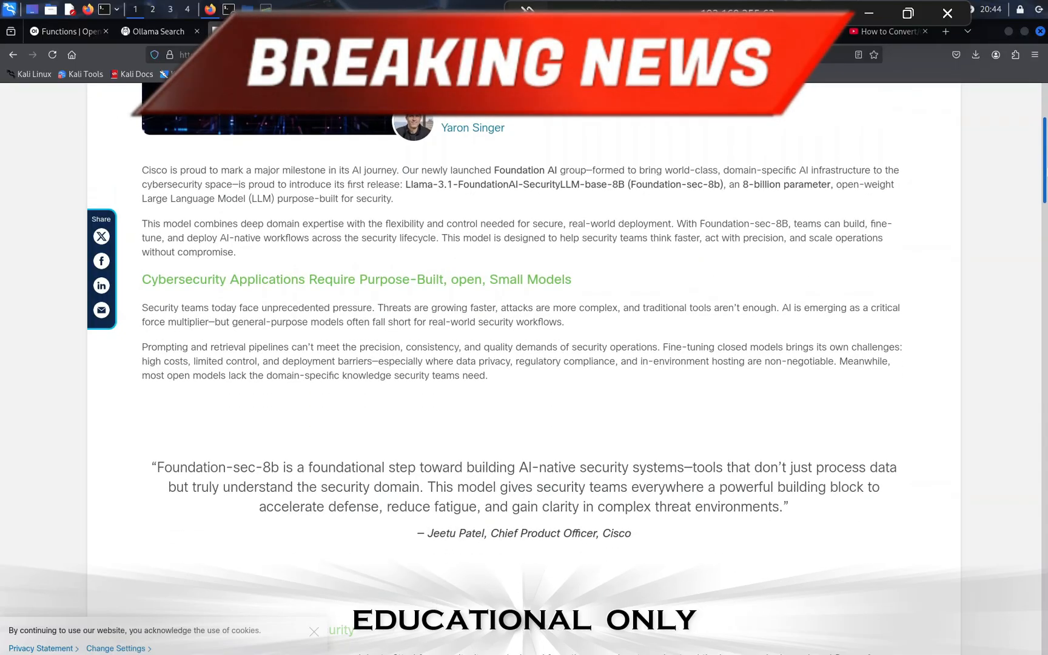
{"action": "scroll", "scroll_direction": "down", "scroll_amount": 3}
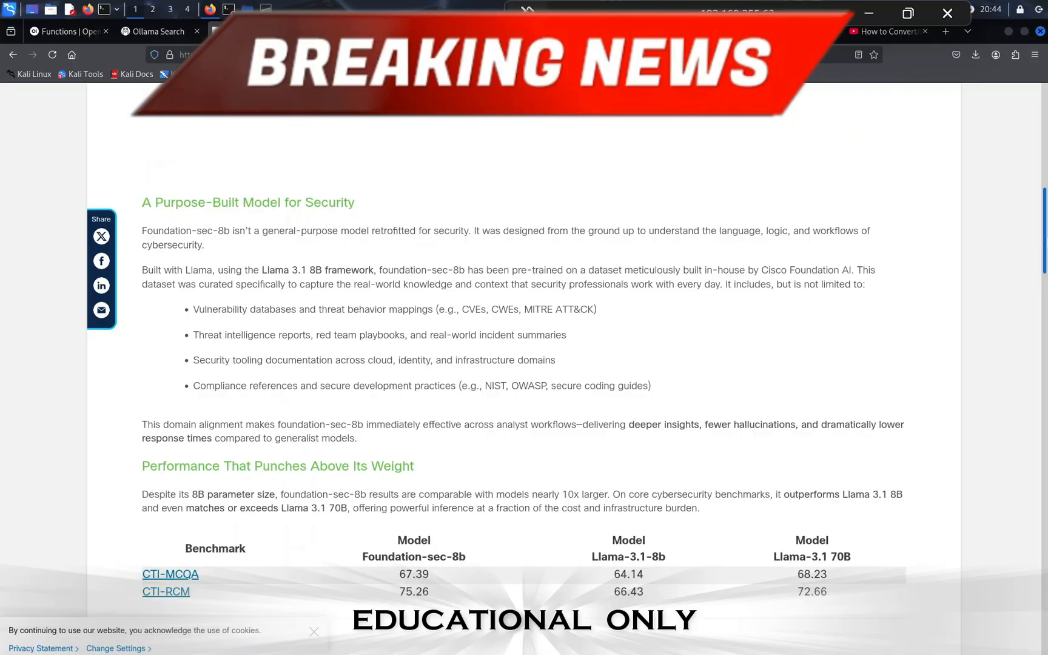
{"action": "scroll", "scroll_direction": "down", "scroll_amount": 3}
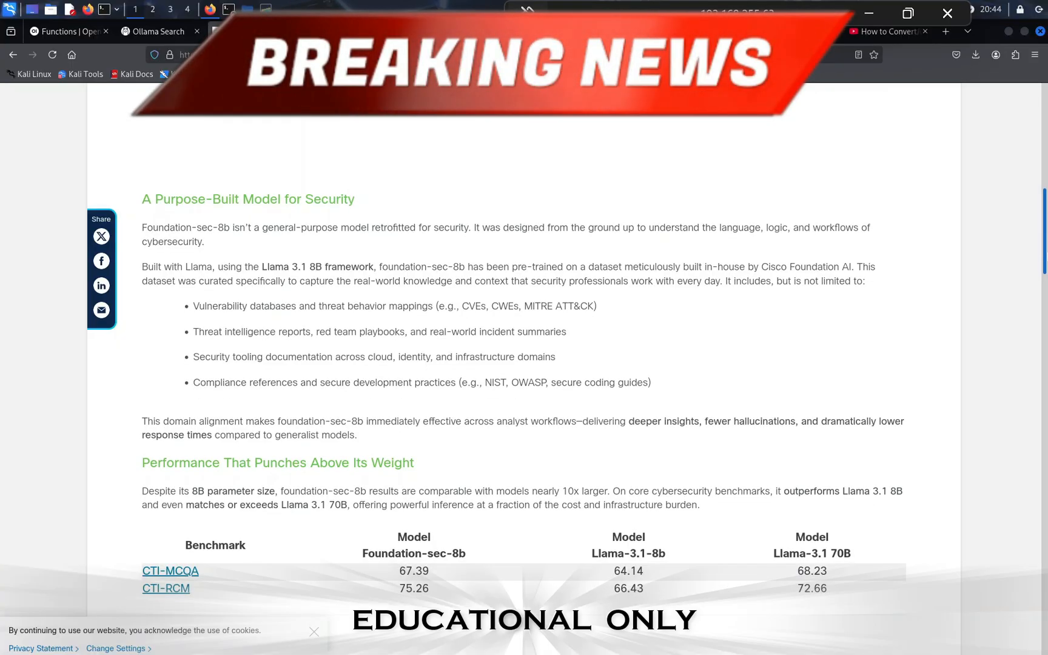
{"action": "scroll", "scroll_direction": "down", "scroll_amount": 3}
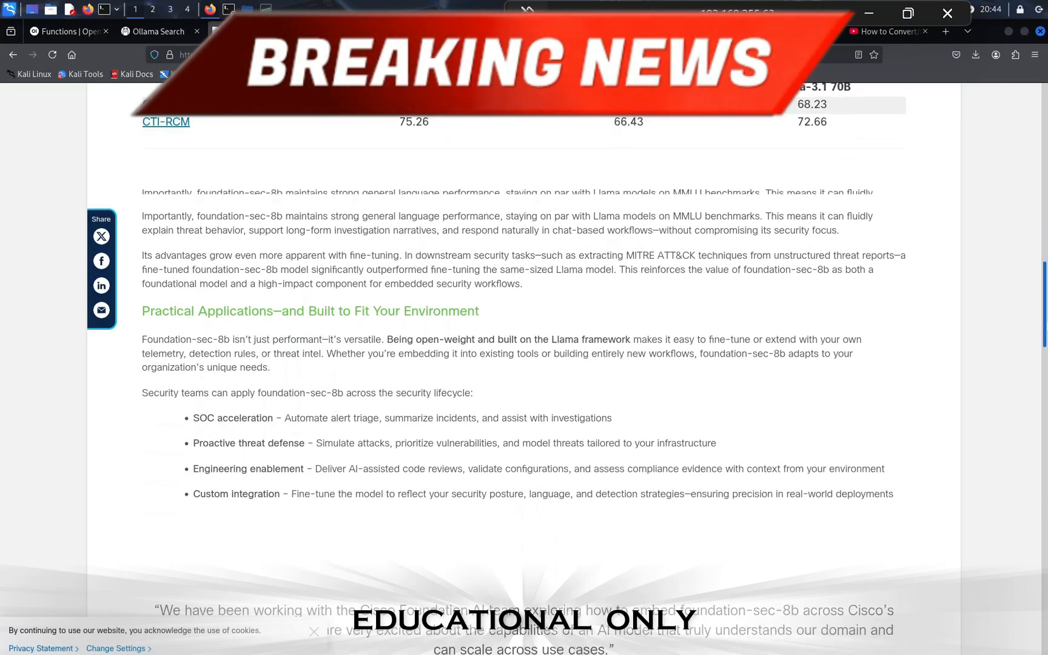
{"action": "scroll", "scroll_direction": "down", "scroll_amount": 3}
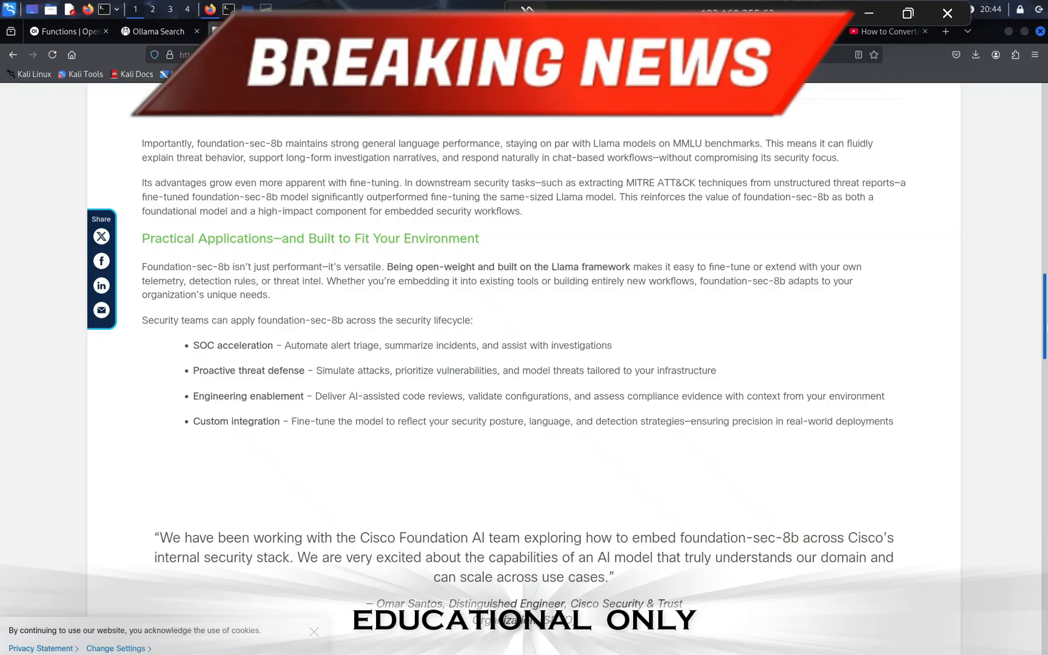
{"action": "scroll", "scroll_direction": "down", "scroll_amount": 3}
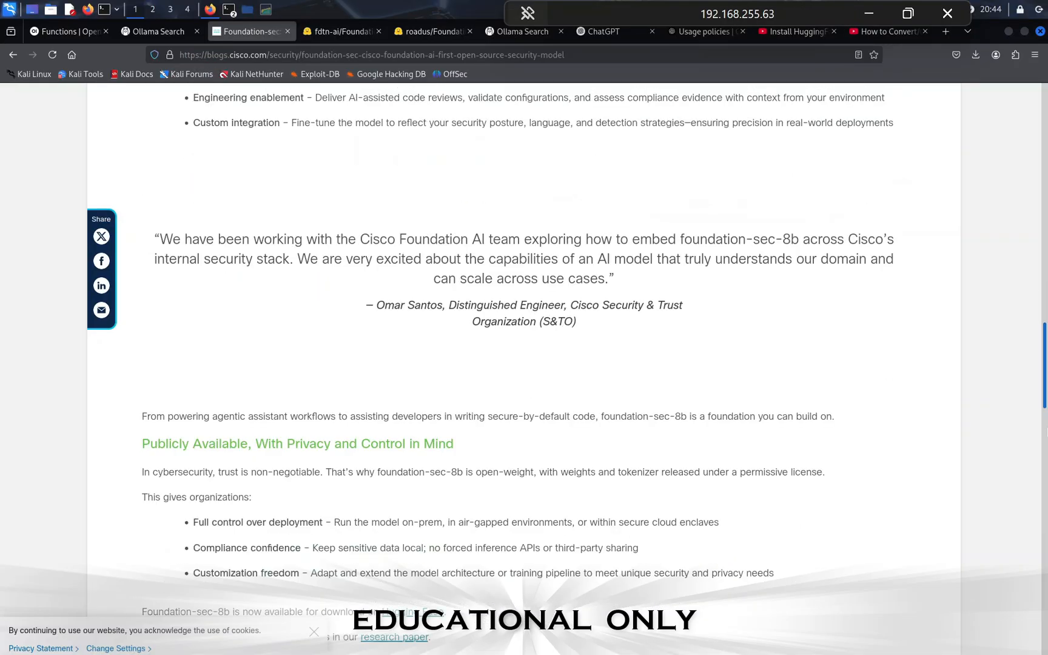